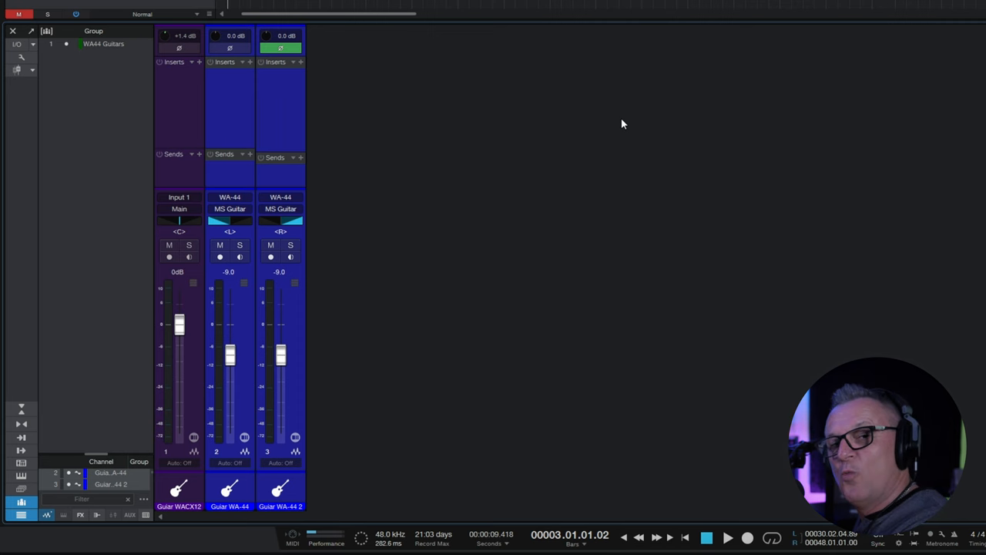
{"action": "mouse_move", "coordinate": [578, 91]}
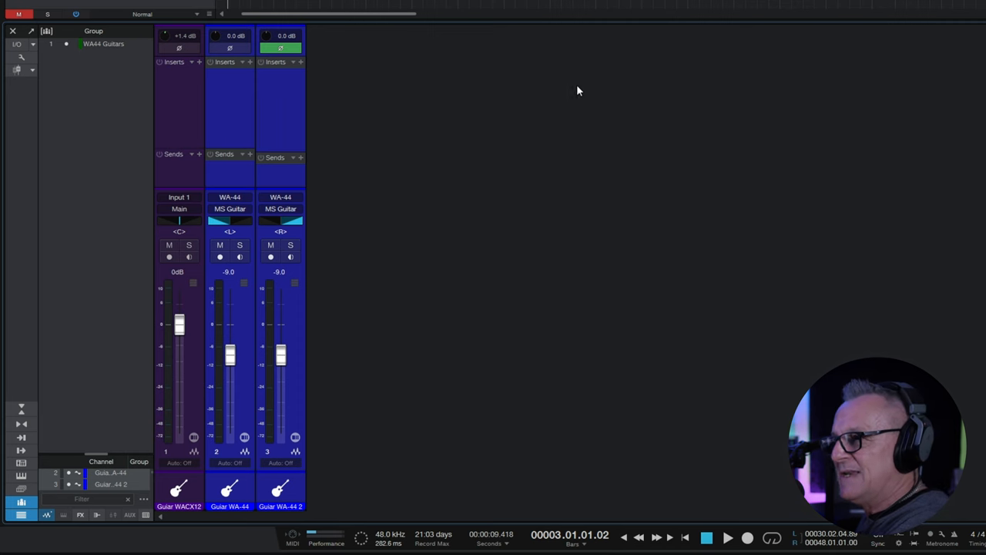